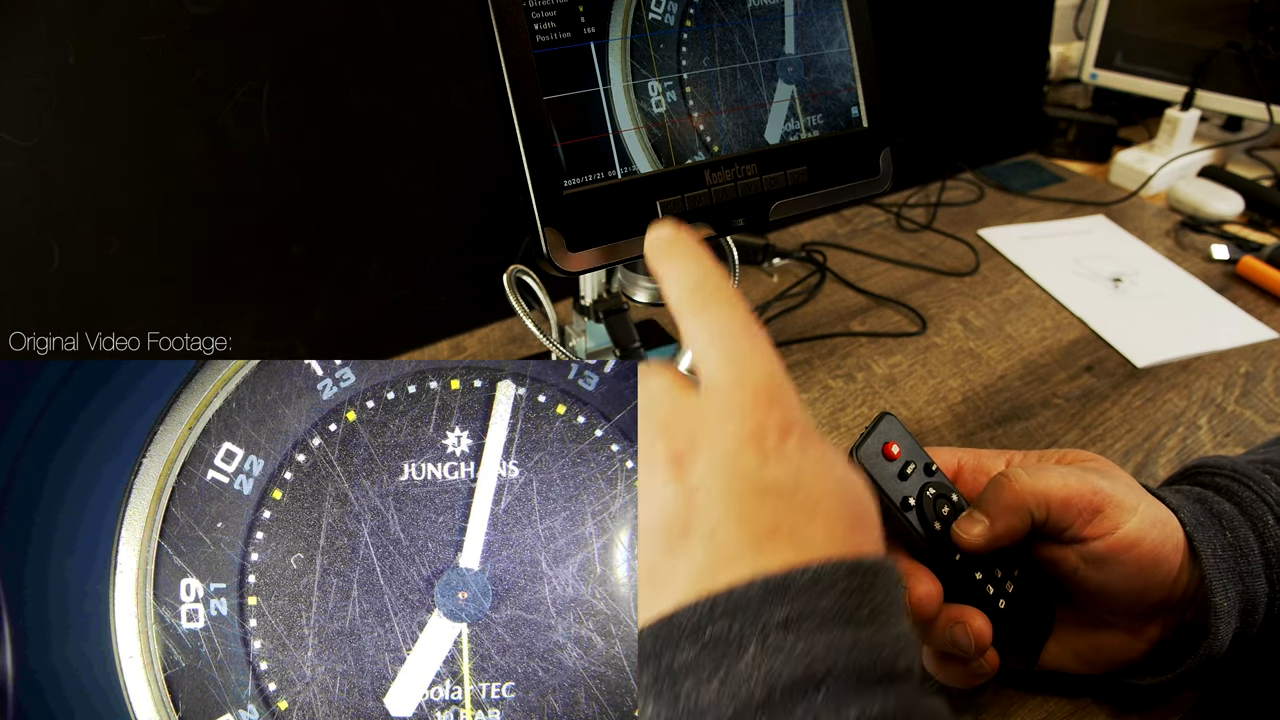
# - Leave the Line menu and confirm Default Set under Settings to reset the microscope
pyautogui.click(895, 450)
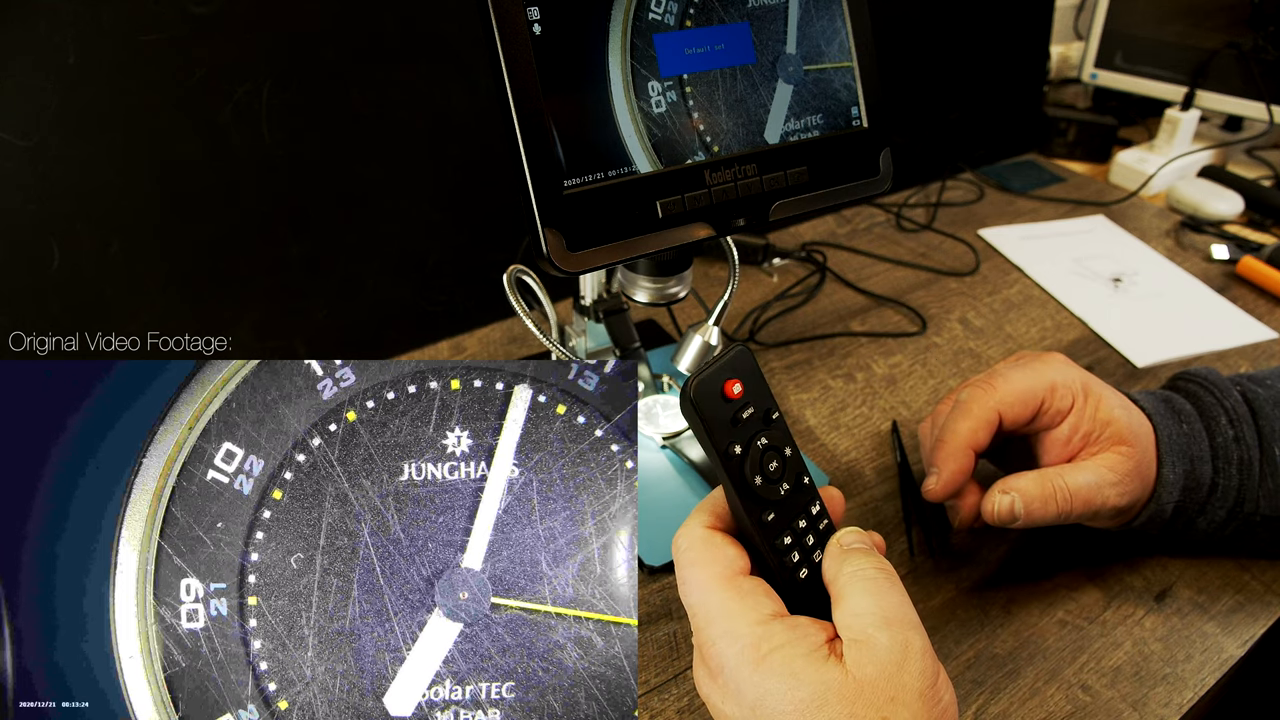